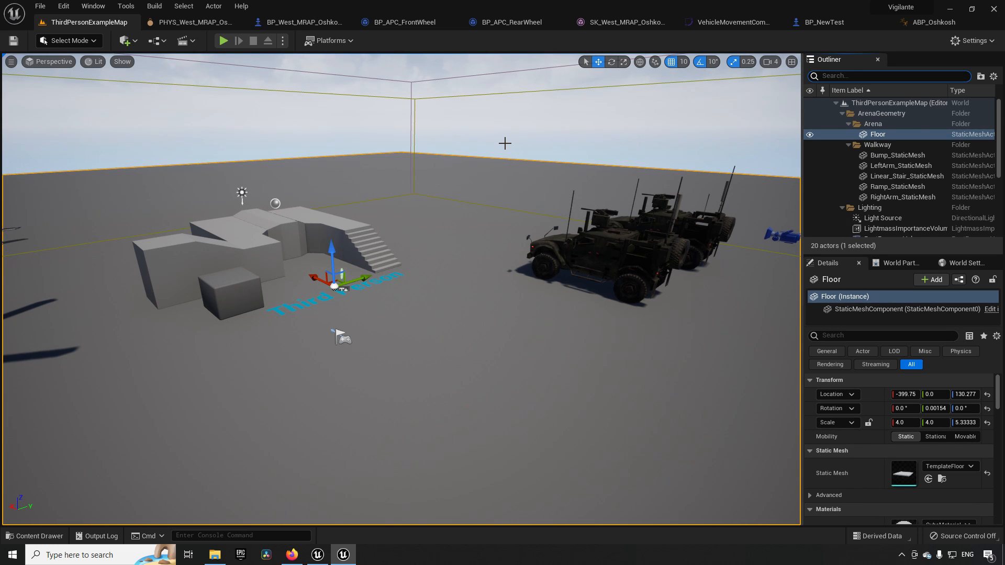
Step: Filter the Outliner by 'helic' and select the Ka52 helicopter showcase blueprint actor
{"action": "left_click", "coordinate": [889, 75]}
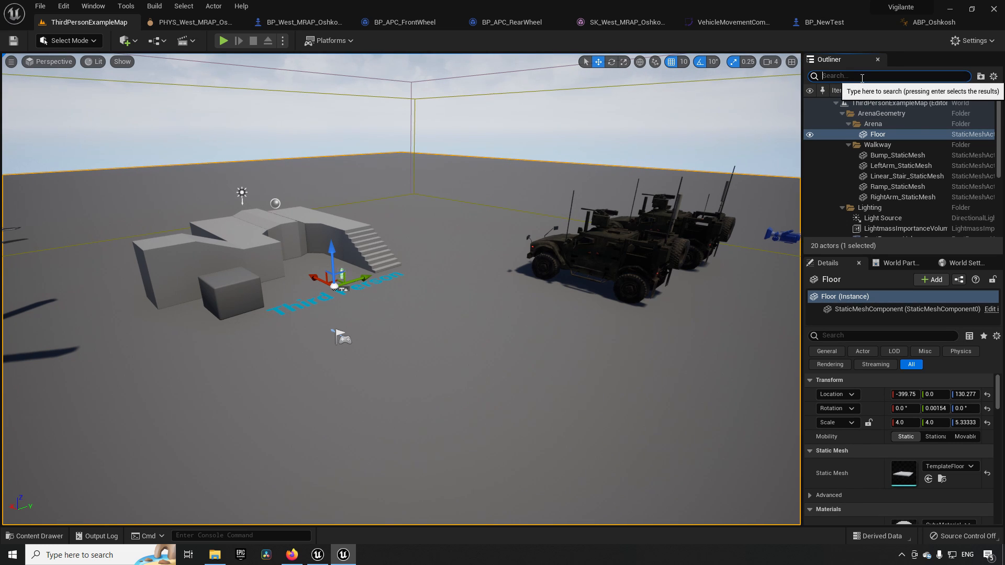
{"action": "type", "text": "helic"}
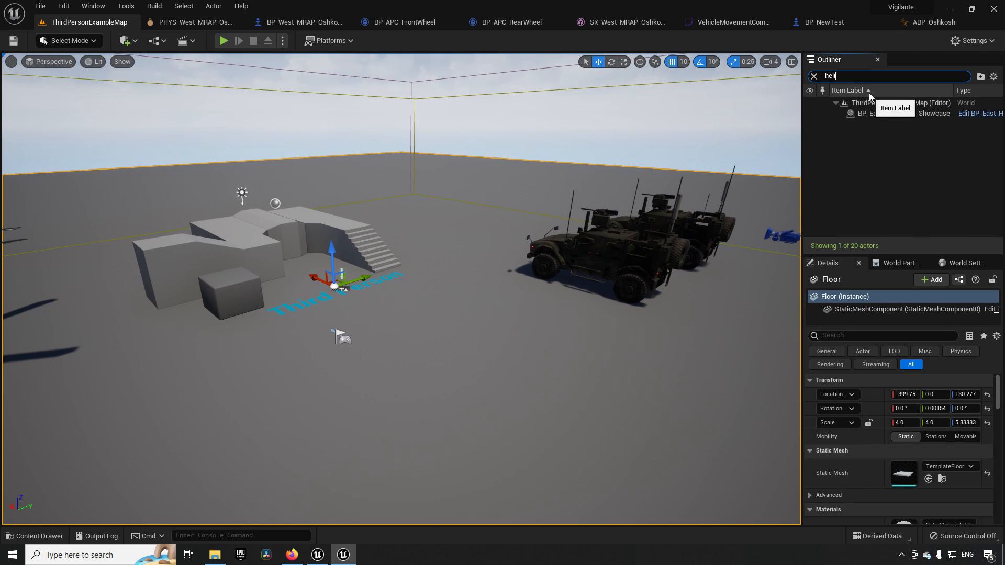
{"action": "left_click", "coordinate": [903, 114]}
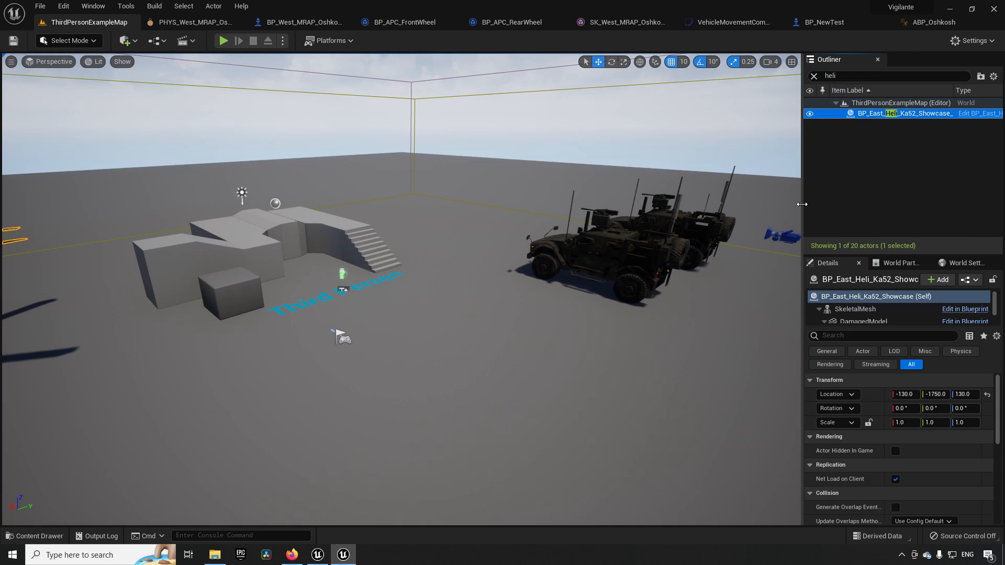
{"action": "mouse_move", "coordinate": [770, 224]}
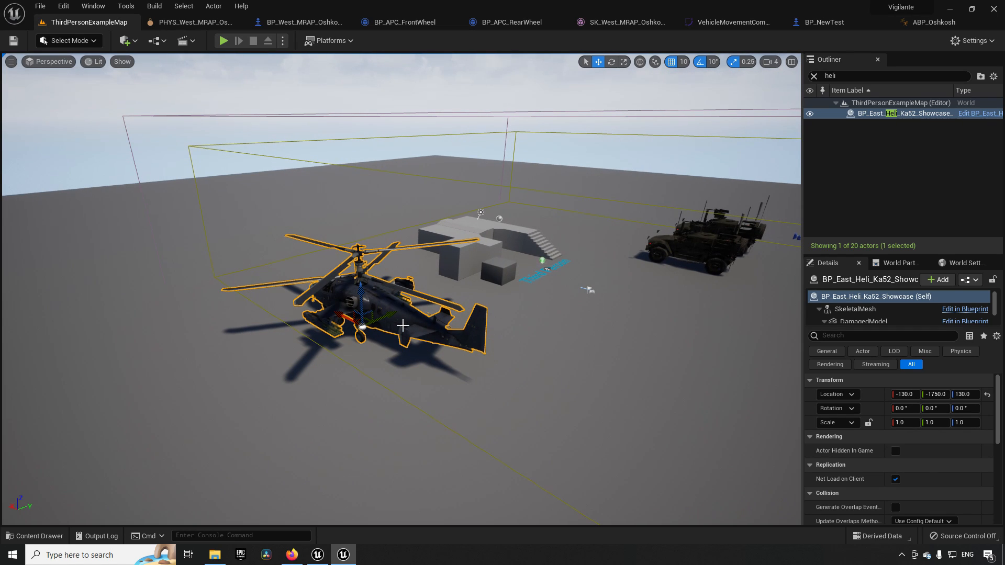
Step: Browse to the selected helicopter's blueprint asset in the Content Drawer
{"action": "left_click", "coordinate": [34, 536]}
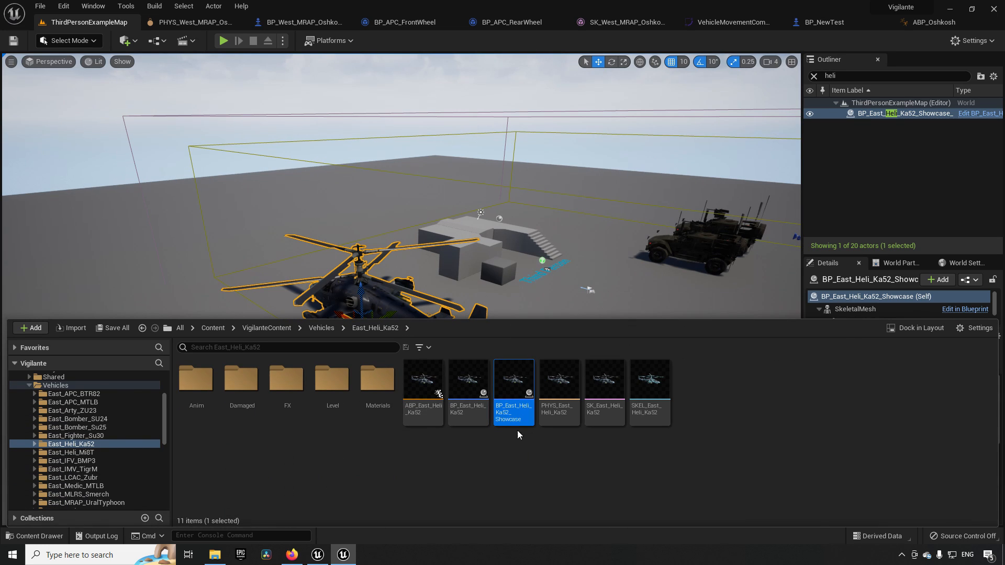
{"action": "mouse_move", "coordinate": [508, 400]}
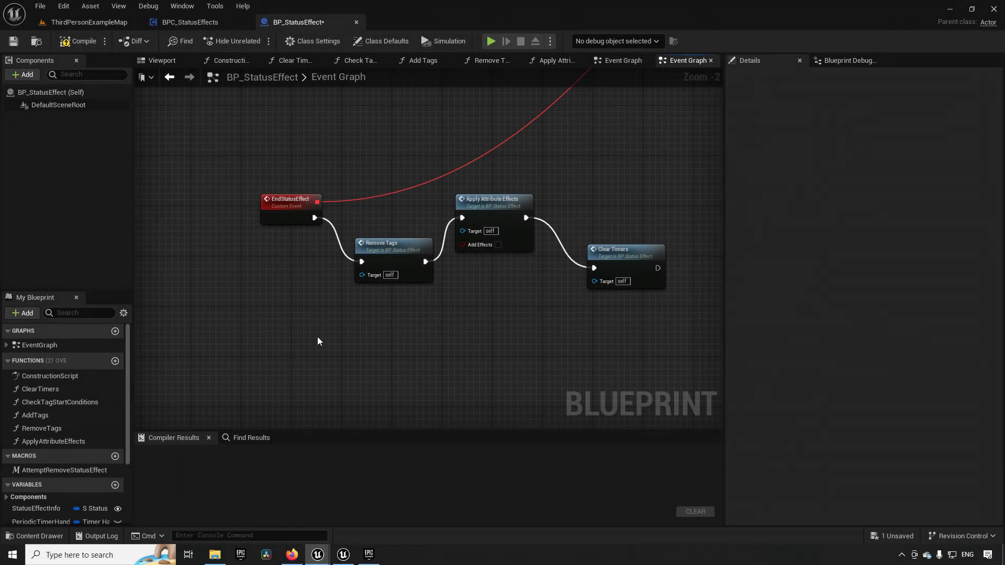
{"action": "mouse_move", "coordinate": [272, 216]}
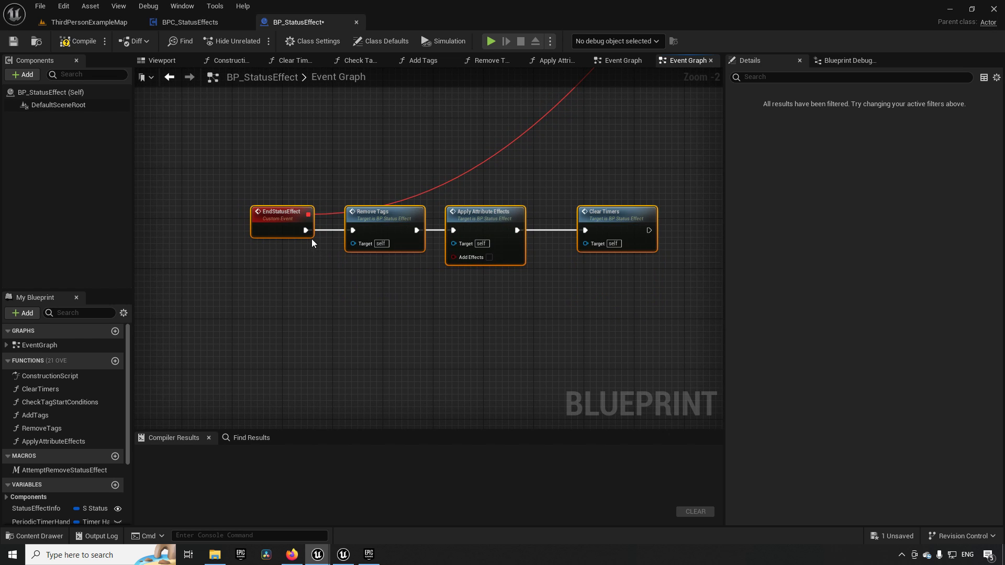
{"action": "mouse_move", "coordinate": [606, 251]}
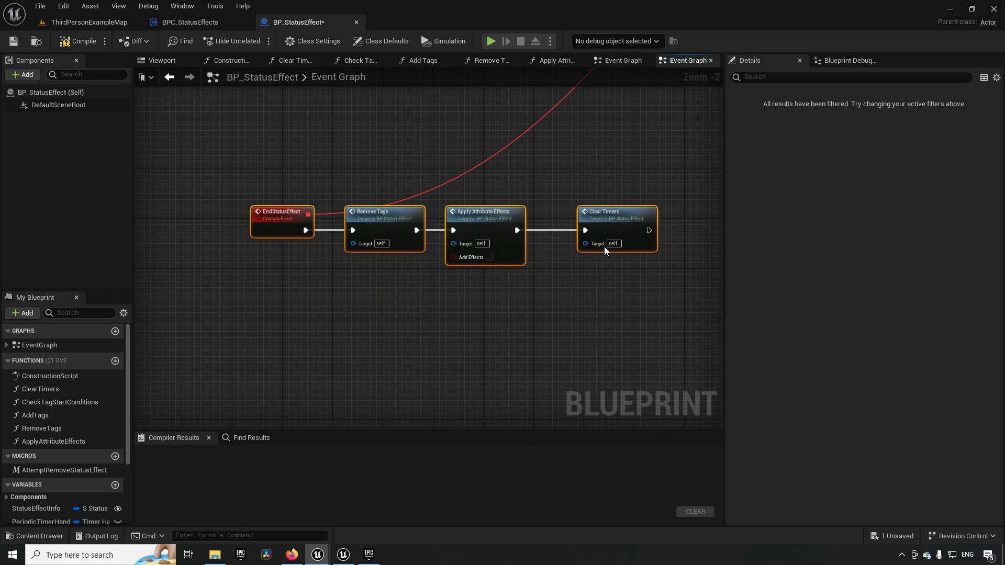
{"action": "mouse_move", "coordinate": [473, 283]}
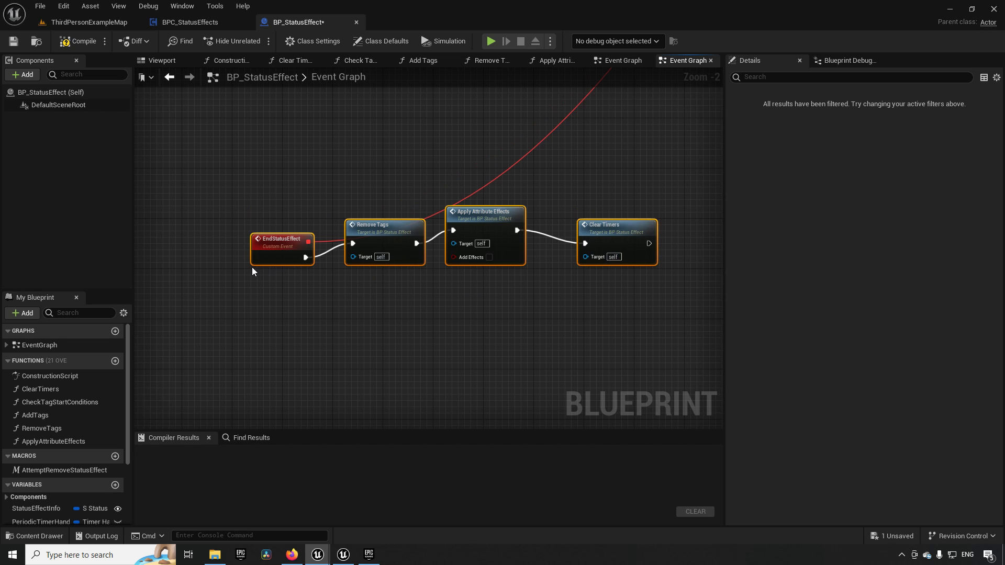
{"action": "mouse_move", "coordinate": [559, 274]}
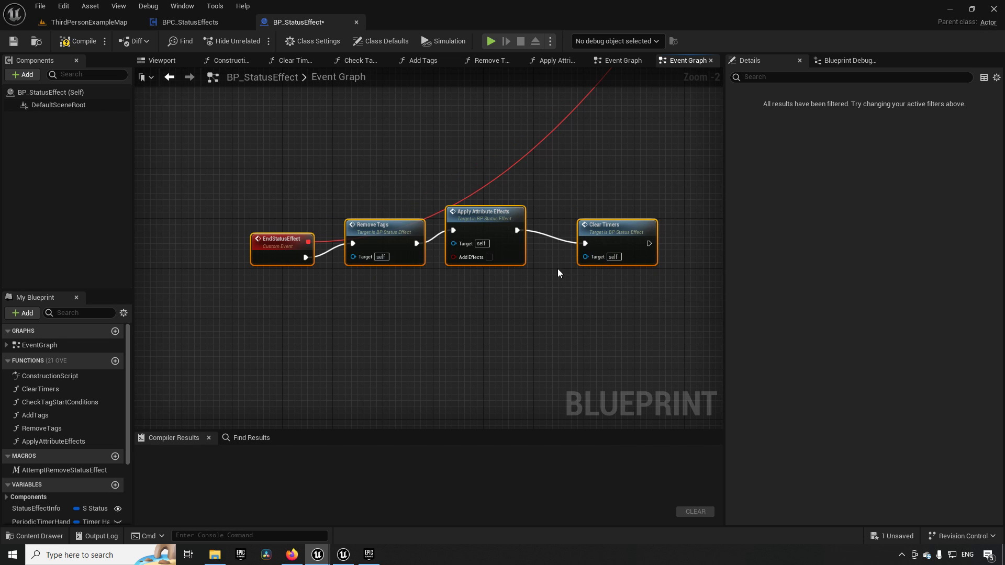
{"action": "mouse_move", "coordinate": [286, 209]}
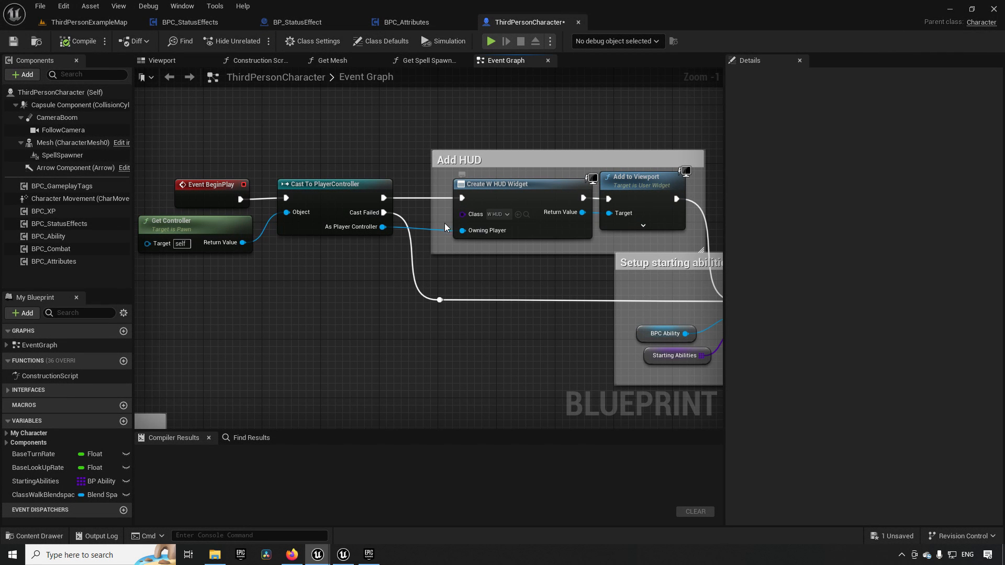
{"action": "mouse_move", "coordinate": [463, 198]}
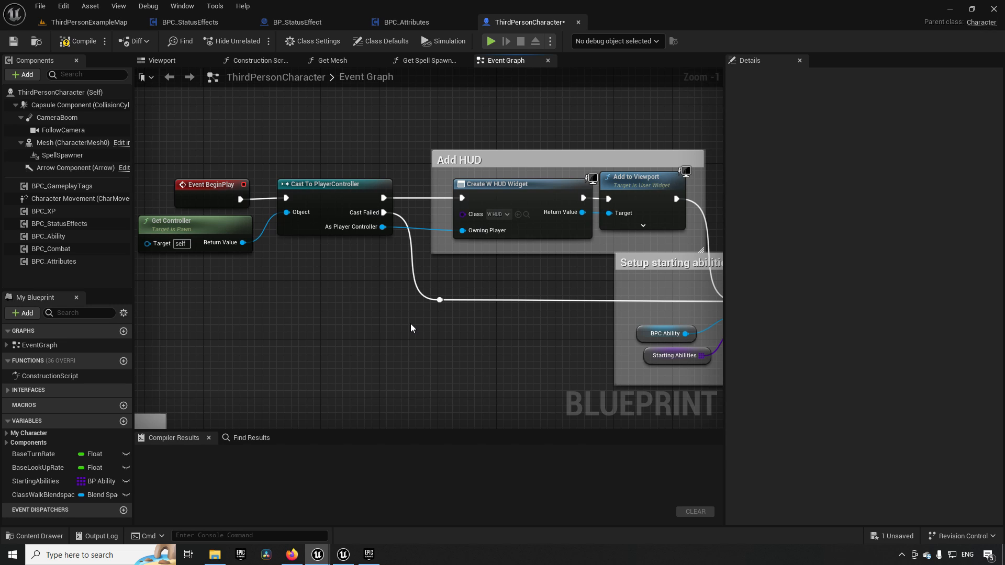
{"action": "mouse_move", "coordinate": [462, 198]}
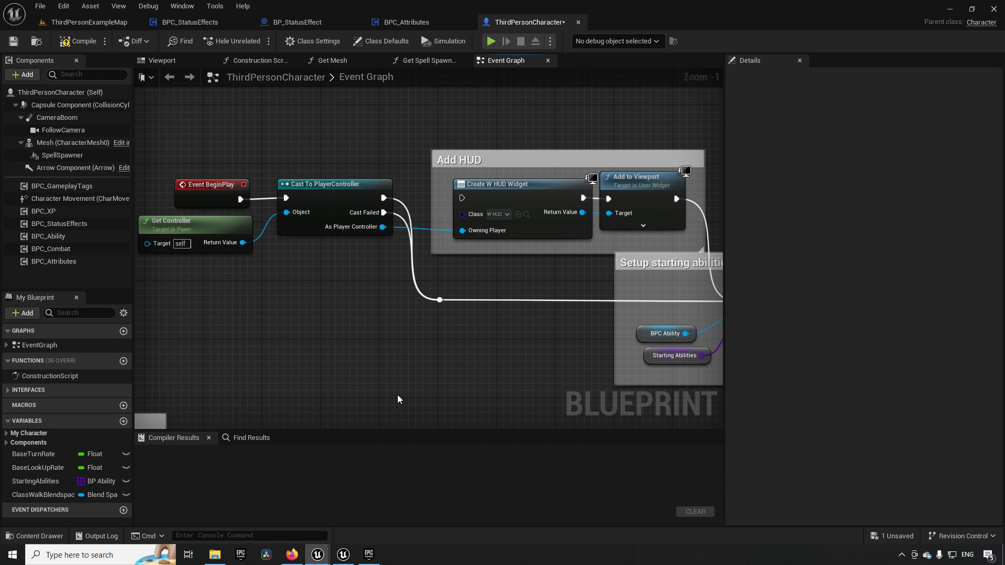
{"action": "mouse_move", "coordinate": [339, 350]}
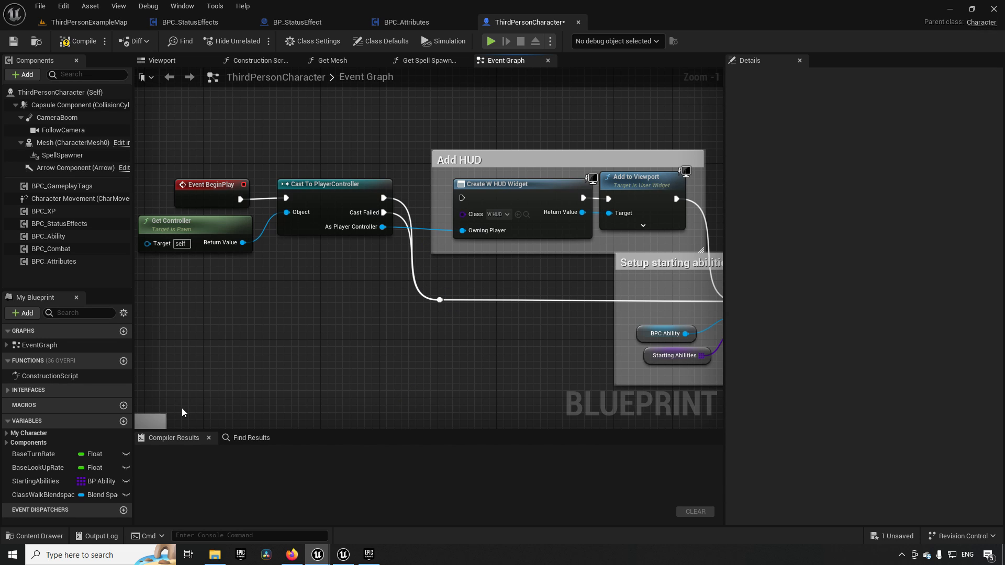
{"action": "mouse_move", "coordinate": [75, 454]}
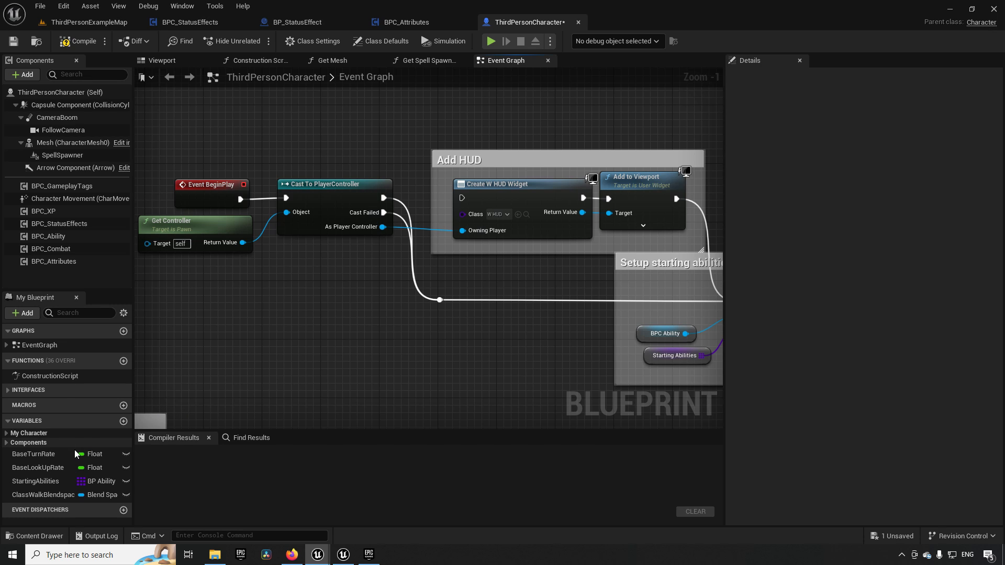
Step: Drag the BaseTurnRate variable into the Event Graph as a Get node
{"action": "left_click", "coordinate": [34, 453]}
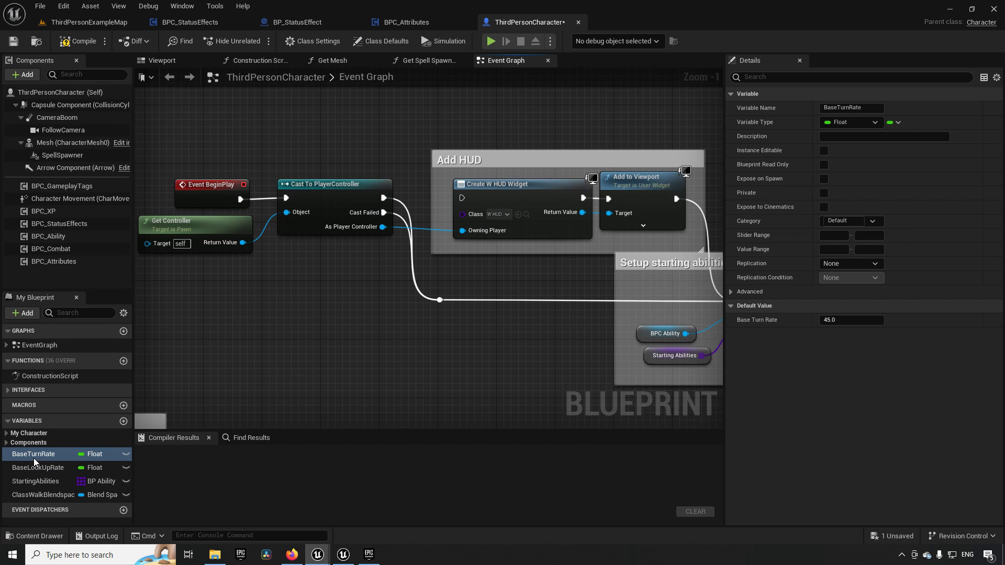
{"action": "left_click_drag", "start_coordinate": [32, 453], "coordinate": [332, 304]}
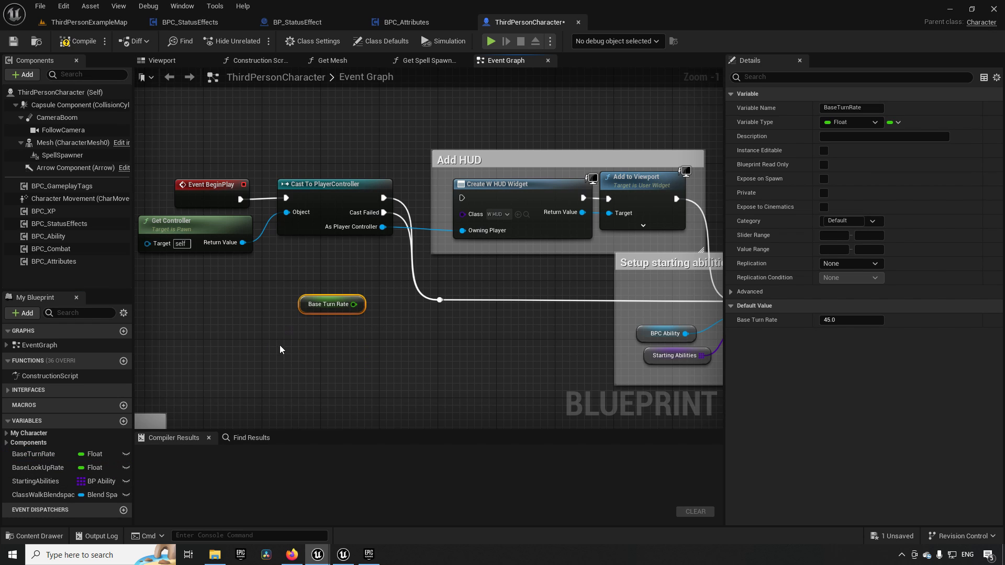
{"action": "left_click", "coordinate": [34, 453]}
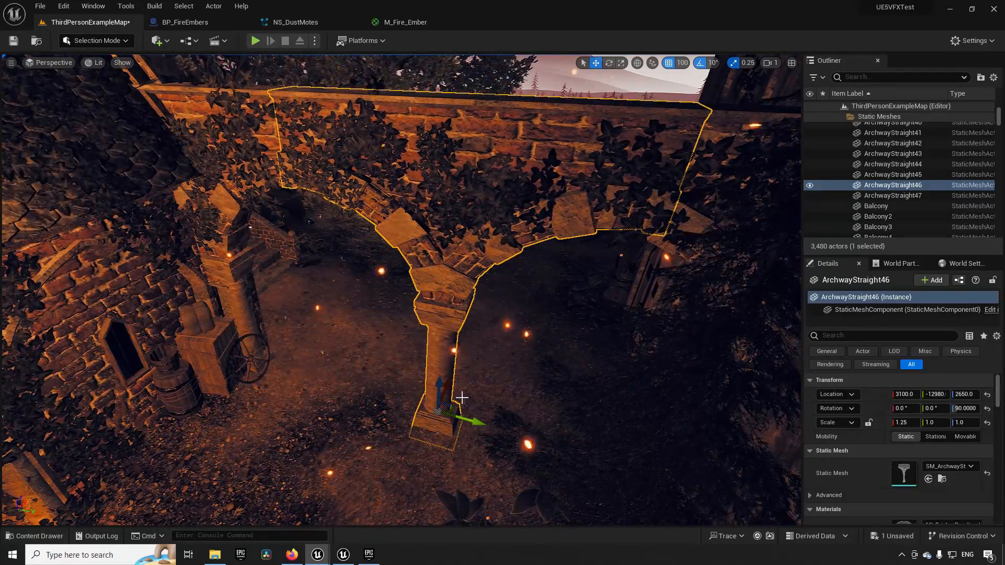
Step: Switch the ArchwayStraight46 gizmo to Scale mode, scale reading 1.25, 1, 1
{"action": "left_click", "coordinate": [610, 63]}
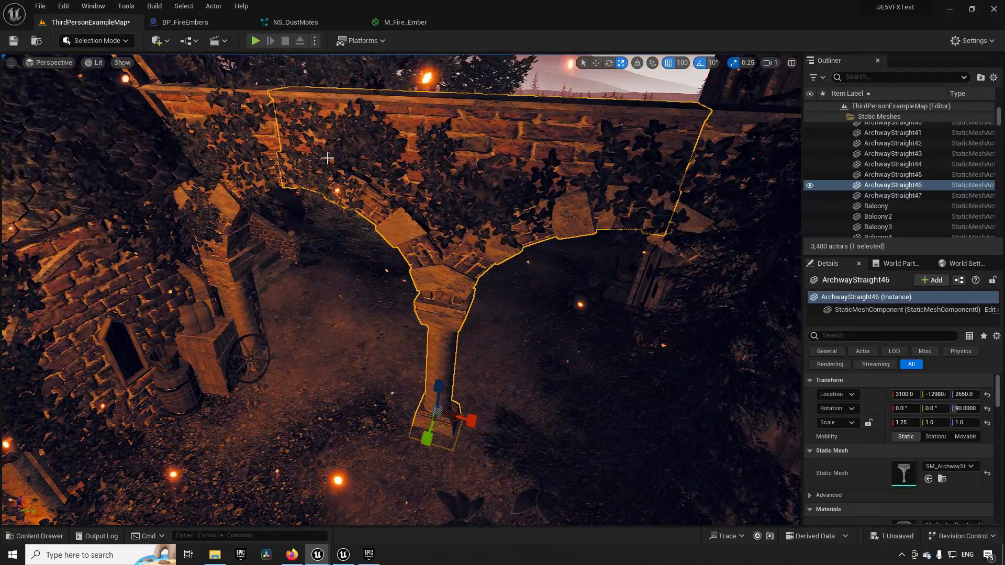
Step: Choose grid snap size 50 from the viewport snap size list
{"action": "left_click", "coordinate": [683, 62]}
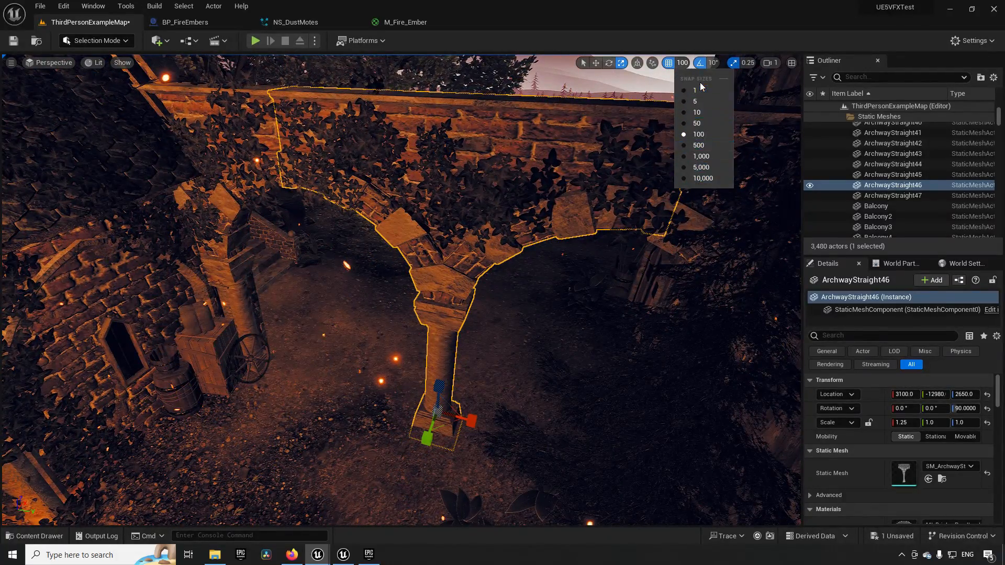
{"action": "mouse_move", "coordinate": [697, 123]}
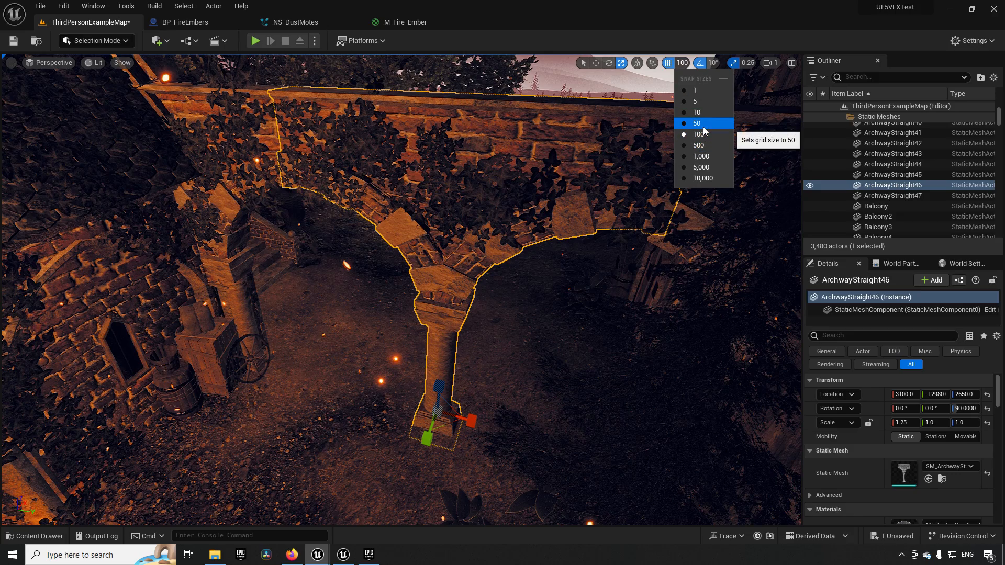
{"action": "left_click", "coordinate": [697, 123]}
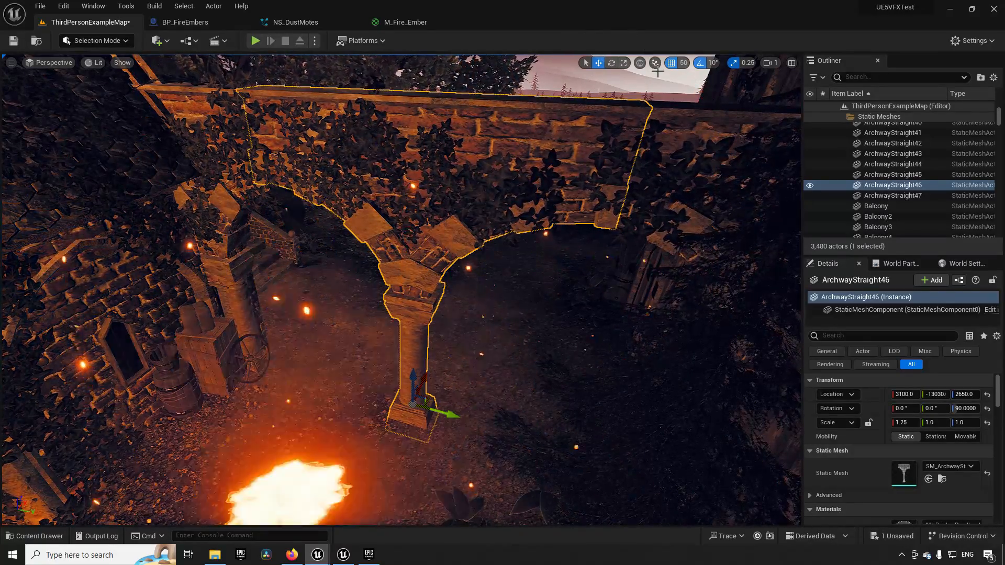
{"action": "left_click", "coordinate": [684, 63]}
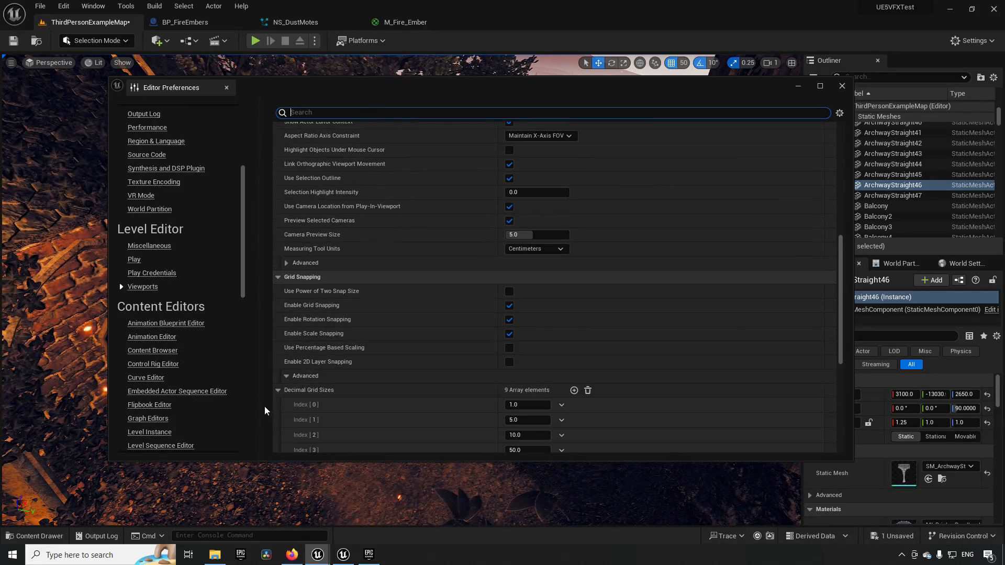
Step: Add a tenth Decimal Grid Size of 25 and select 25 as the snap size
{"action": "scroll", "scroll_direction": "down", "scroll_amount": 3}
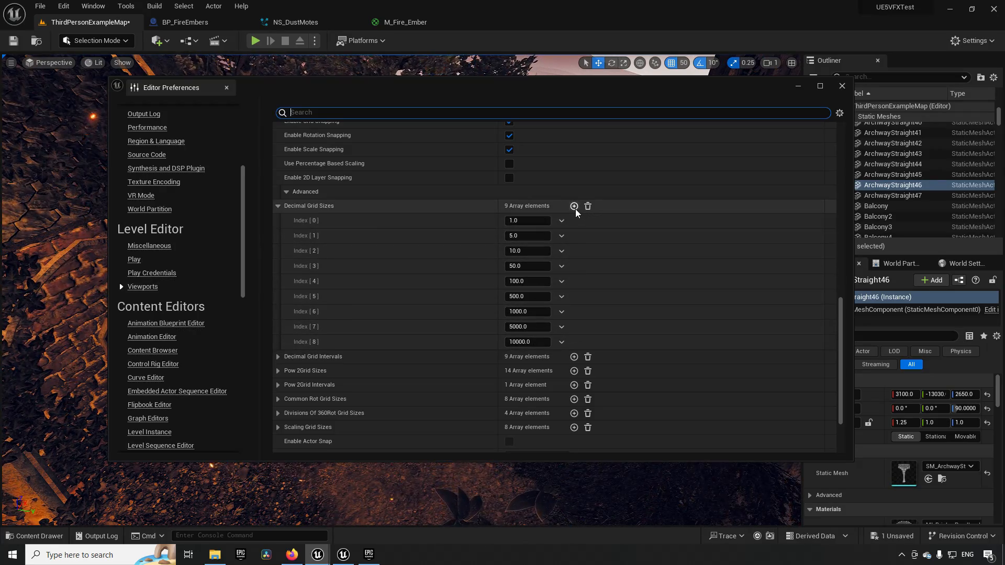
{"action": "left_click", "coordinate": [574, 207]}
{"action": "type", "text": "25"}
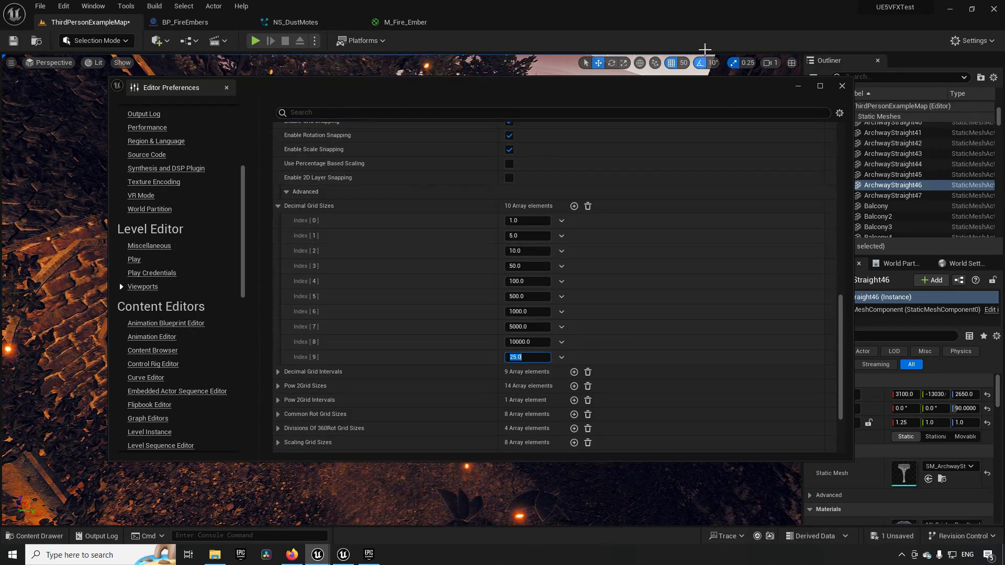
{"action": "left_click", "coordinate": [671, 63]}
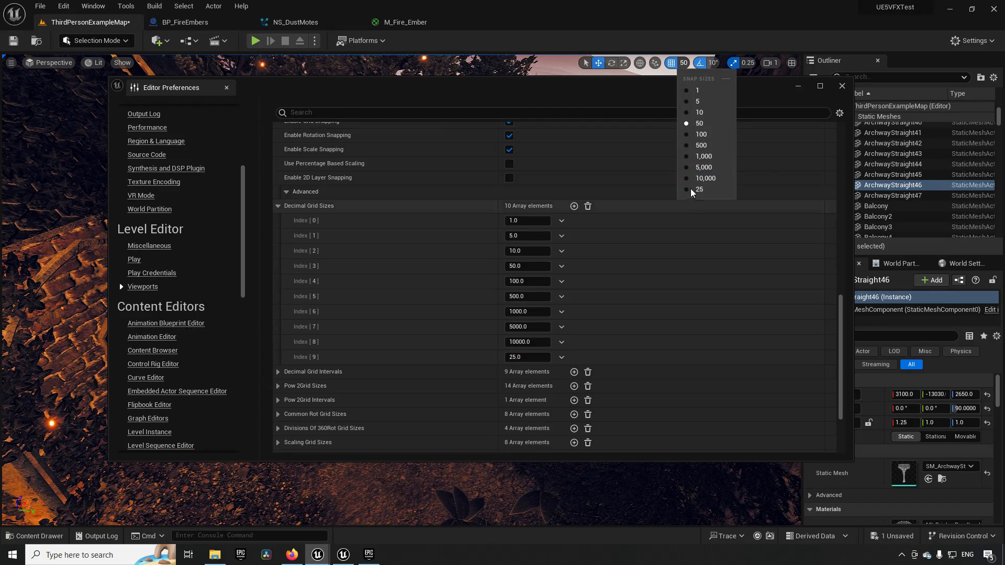
{"action": "mouse_move", "coordinate": [699, 189]}
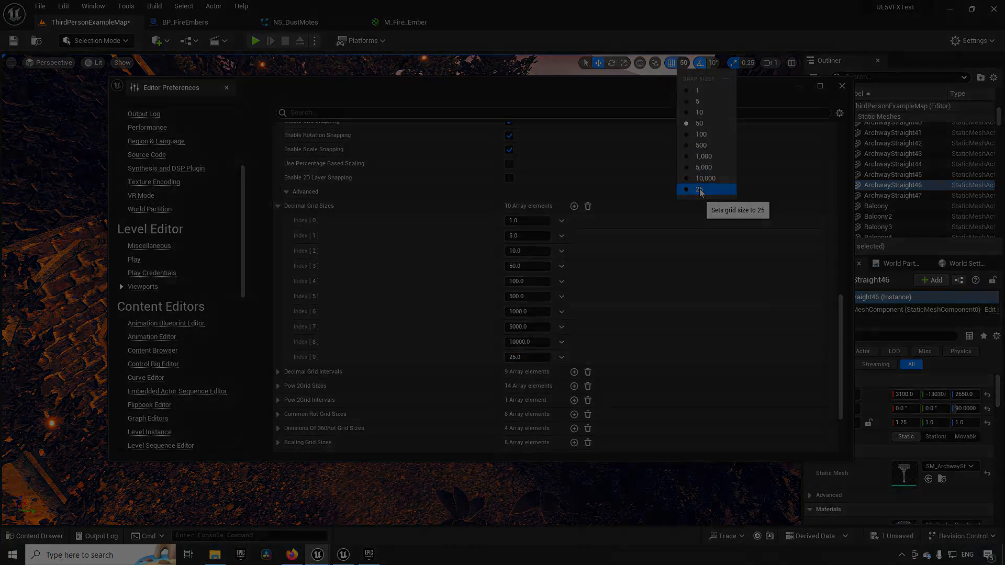
{"action": "left_click", "coordinate": [841, 85]}
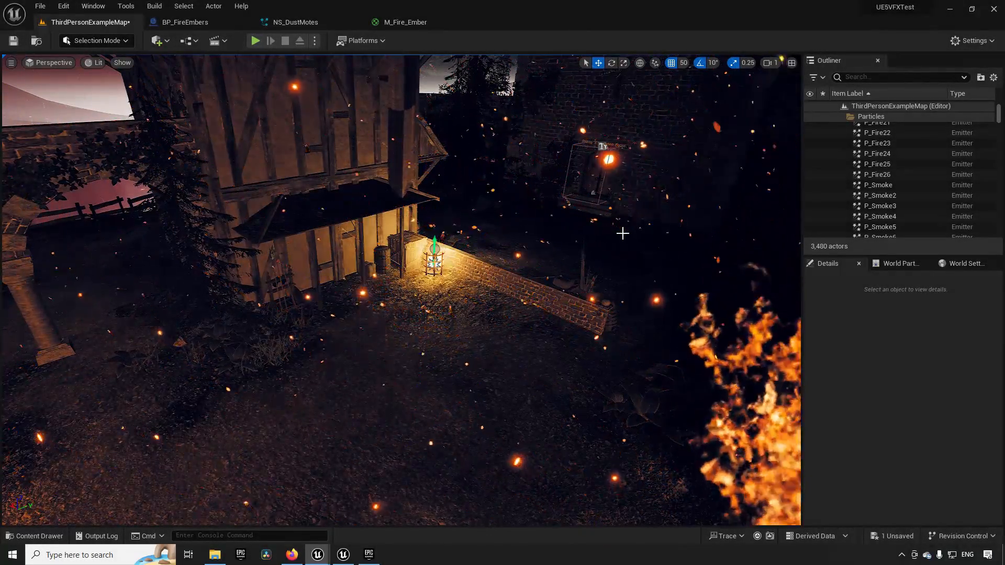